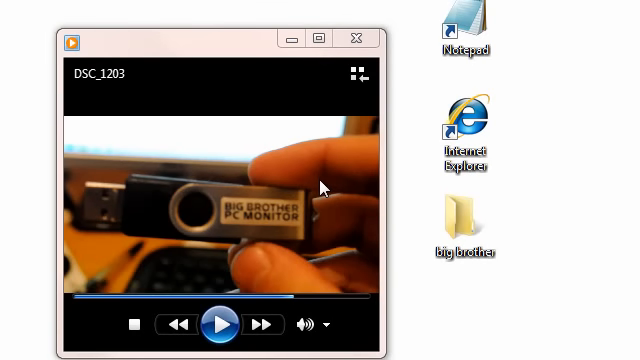
Play the DSC_1203 clip showing the Big Brother PC Monitor USB drive through to the end
left_click(356, 72)
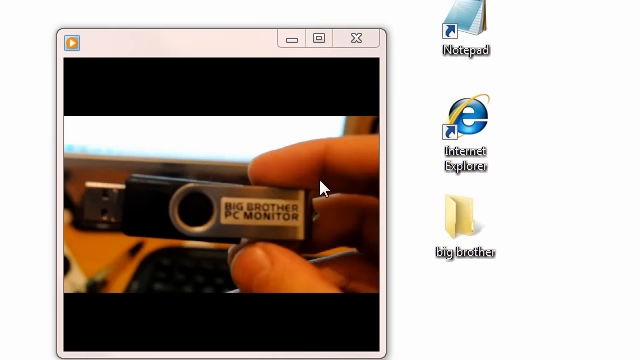
mouse_move(324, 188)
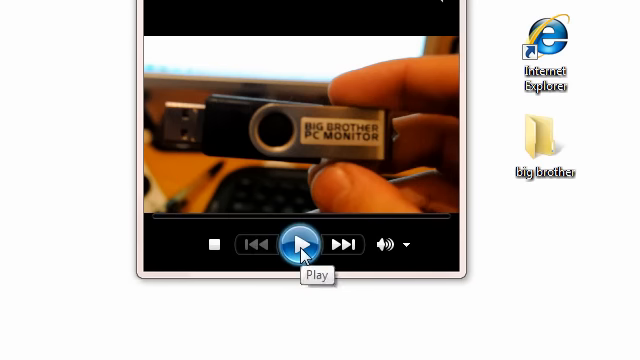
left_click(300, 244)
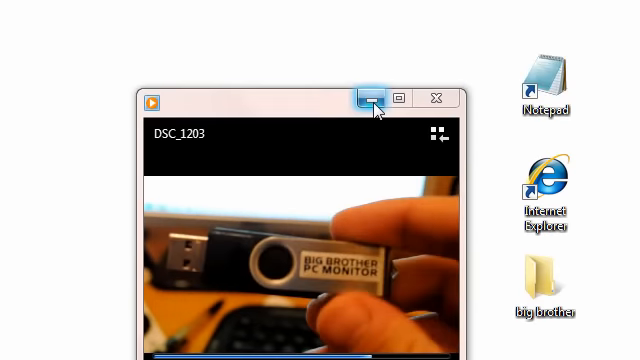
Close the player and browse to the BBPCMON (F:) drive's Admin.exe in Explorer
left_click(372, 98)
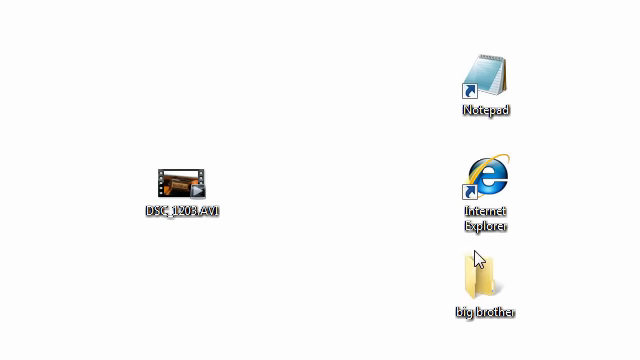
left_click(484, 276)
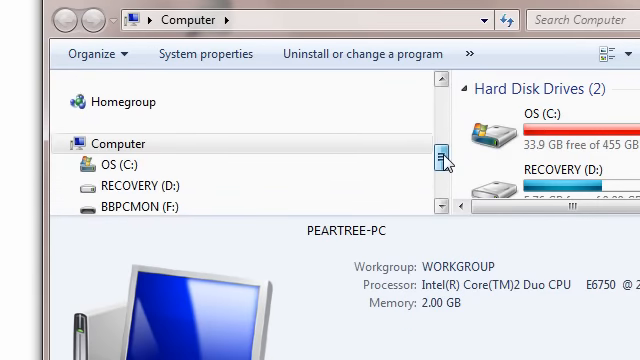
scroll("down", 3)
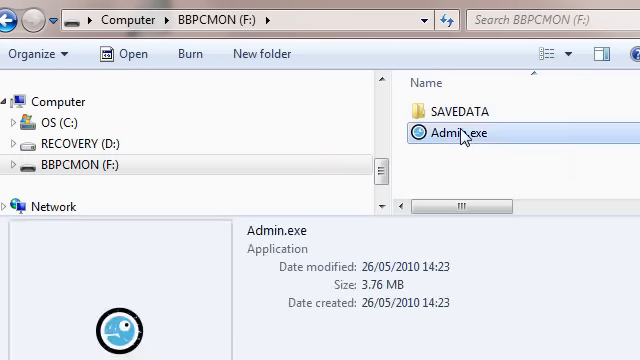
right_click(450, 110)
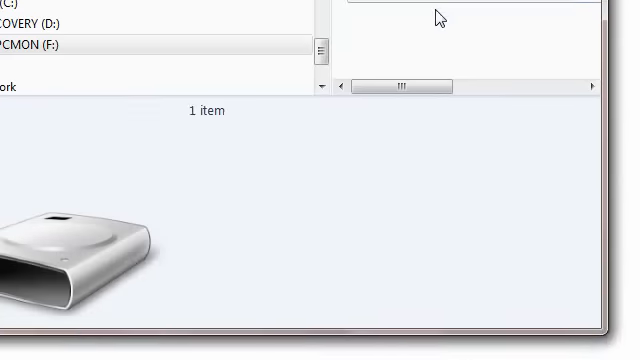
Launch Admin.exe to show the admin panel and minimise the Explorer window
left_click(406, 110)
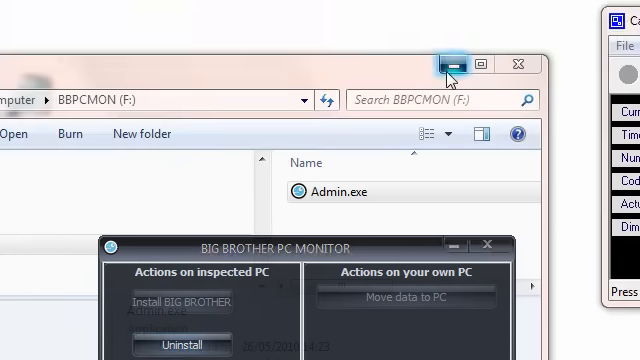
left_click(450, 62)
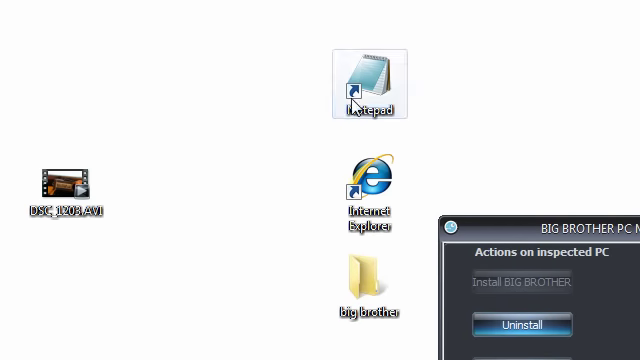
Write 'big brother pc monitor is logging your keys' in a new Notepad document
double_click(362, 84)
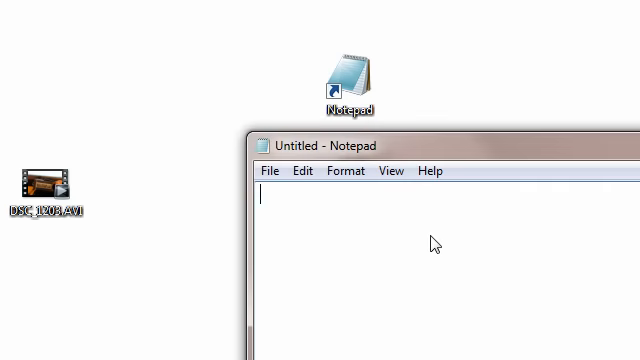
type("big brother pc")
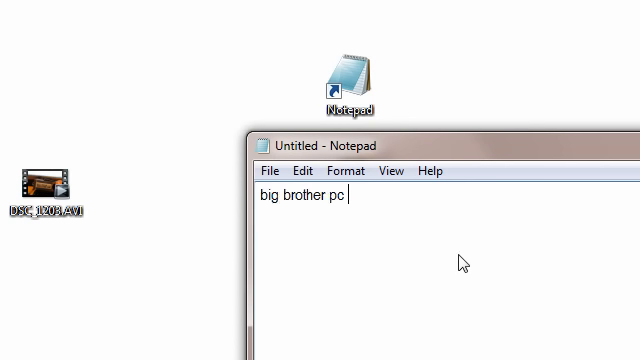
type("monitor is loggi")
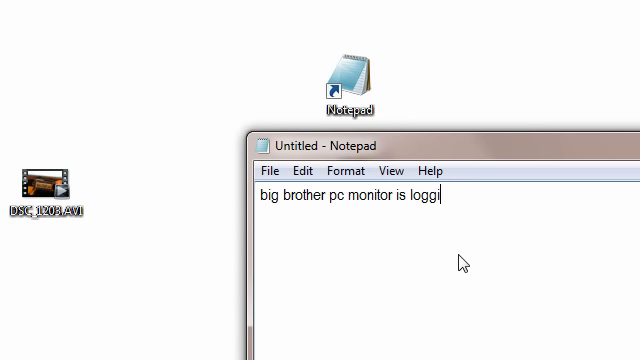
type("ng your keys")
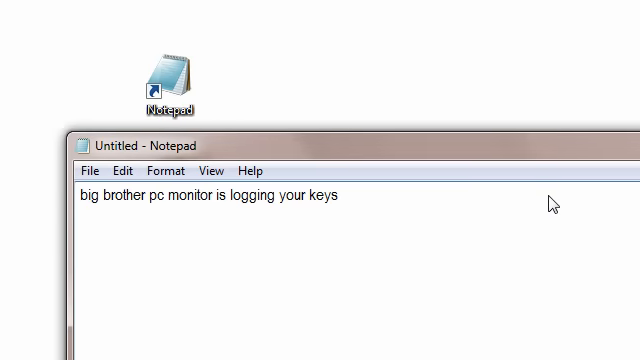
mouse_move(478, 216)
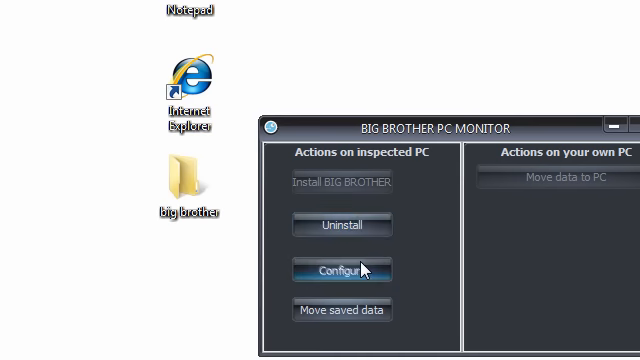
In Configure, add 'drugs' as a screenshot-trigger phrase
left_click(340, 270)
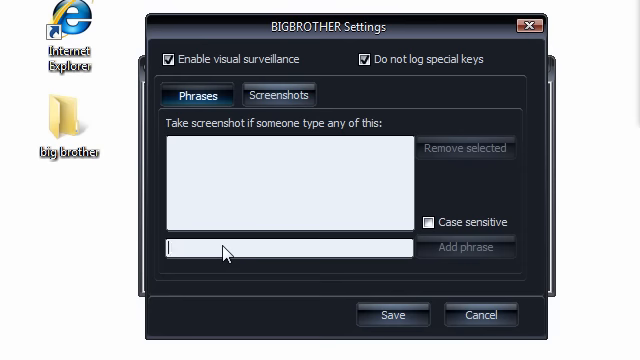
type("dr")
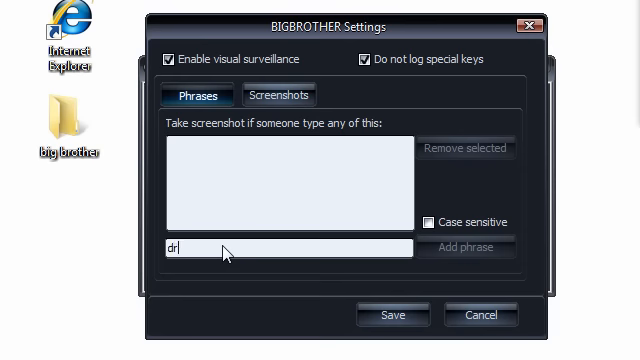
type("ugs")
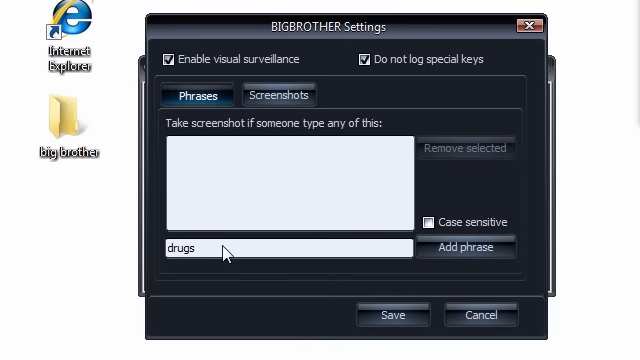
left_click(466, 248)
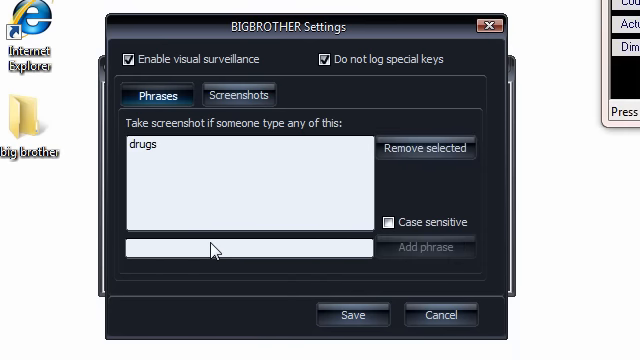
Add 'big brother pc monitor' as a second trigger phrase
type("b")
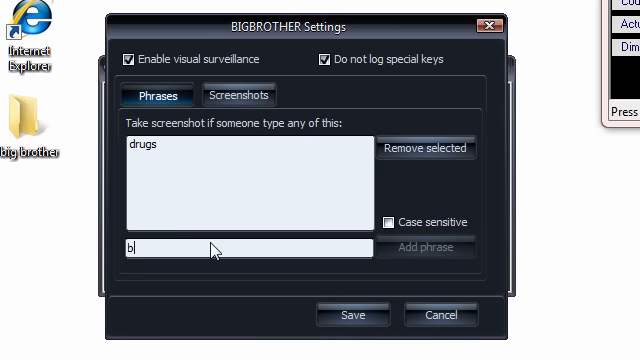
type("ig brother pc mo")
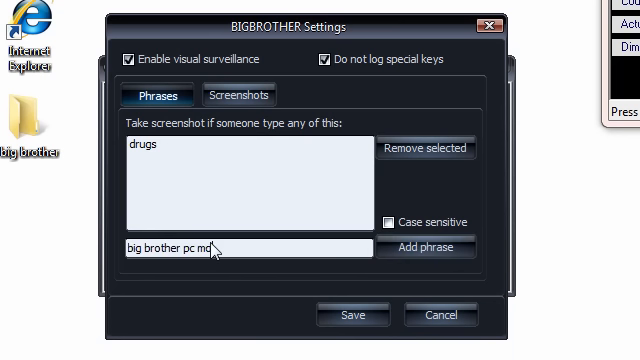
type("nitor")
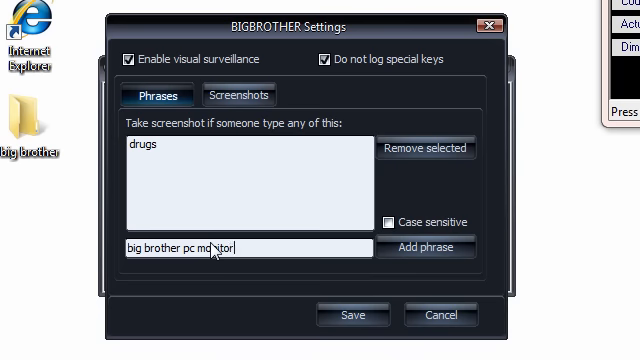
mouse_move(204, 162)
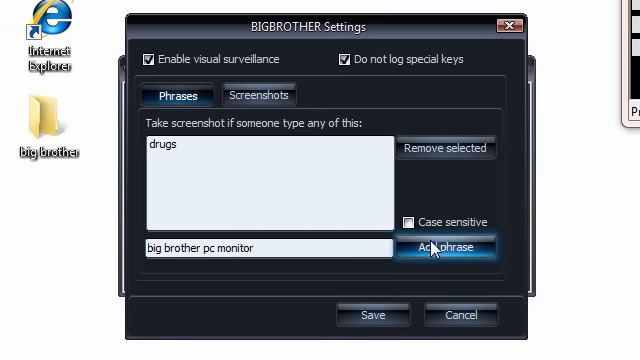
left_click(448, 248)
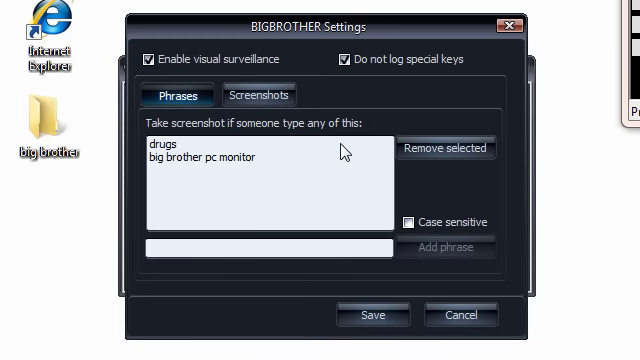
left_click(258, 96)
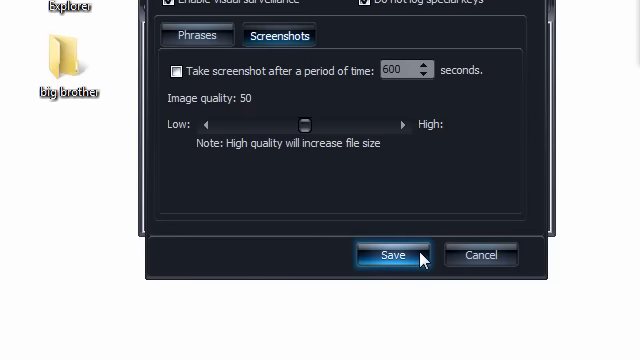
Save the surveillance settings from the Screenshots tab
left_click(390, 256)
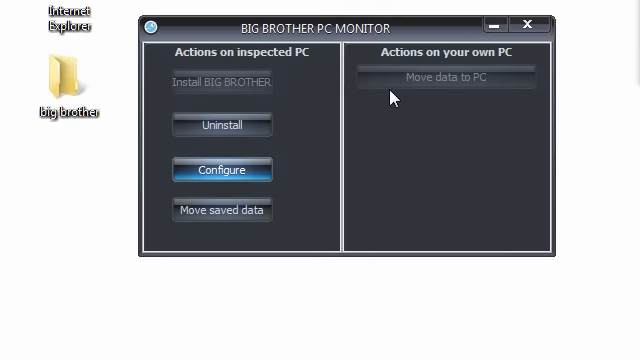
mouse_move(304, 102)
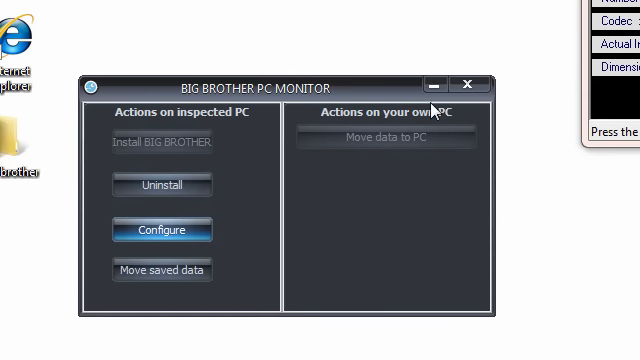
Minimise the Big Brother PC Monitor admin window
left_click(472, 84)
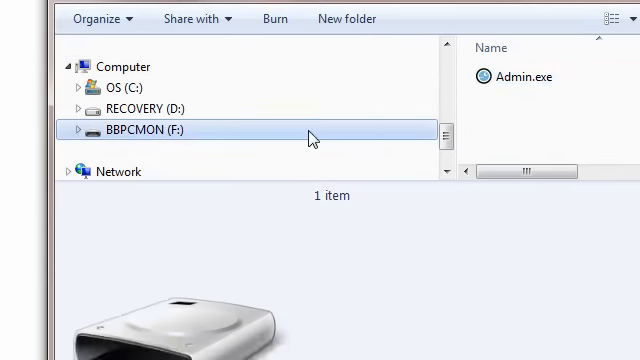
Show SAVEDATA and Admin.exe on BBPCMON (F:), then minimise Explorer
double_click(528, 76)
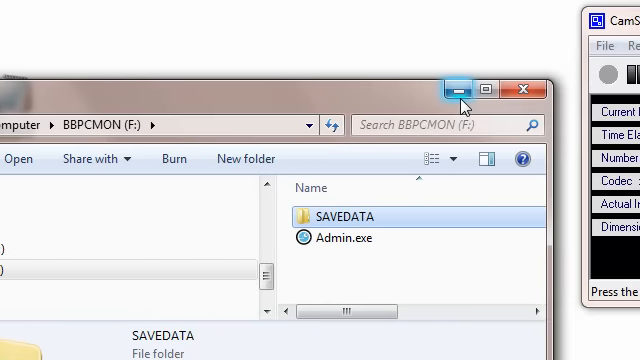
left_click(452, 88)
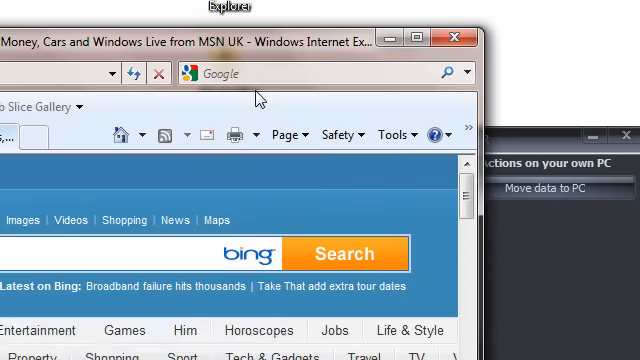
Search the web for 'drugs' and 'big brother pc monitor', then close the browser
type("drugs")
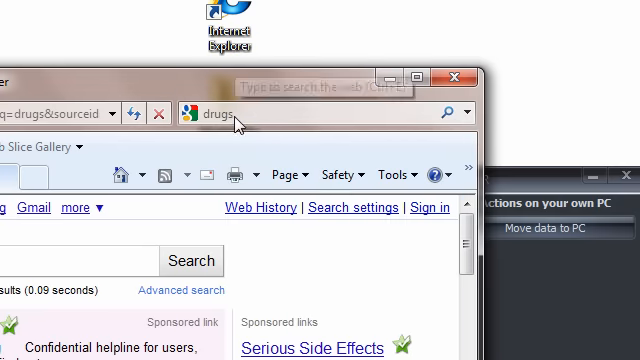
type("big brother pc monitor")
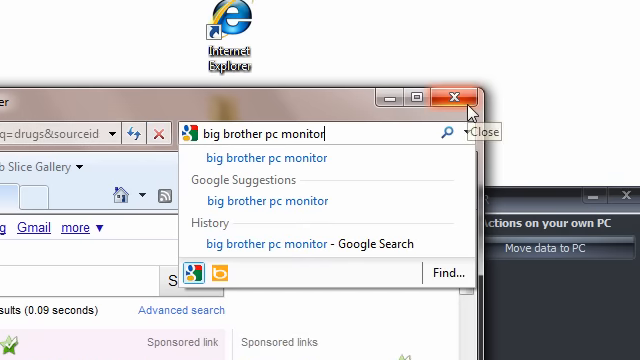
left_click(456, 96)
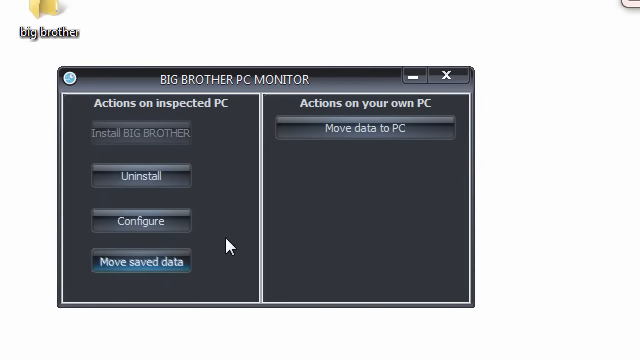
Move saved data so F:\SAVEDATA holds Gareth_20101030.key and a .scr screenshot
left_click(140, 260)
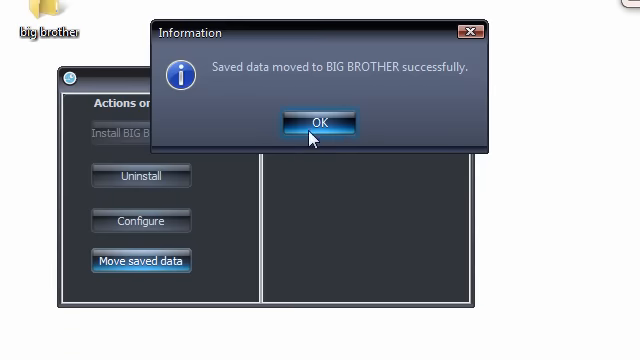
left_click(318, 122)
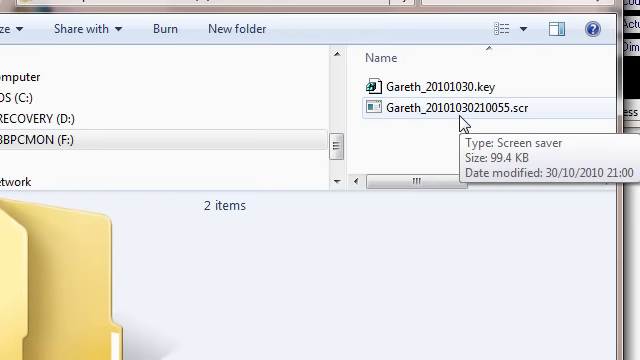
left_click(450, 100)
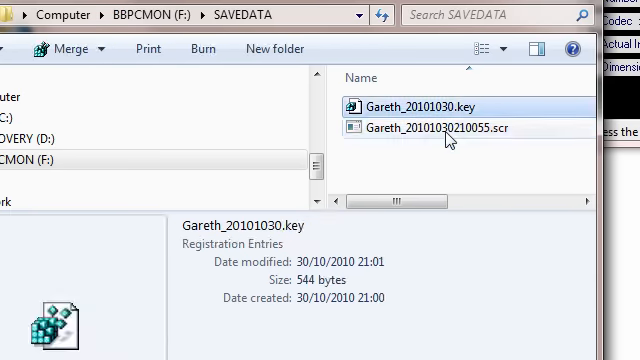
mouse_move(442, 108)
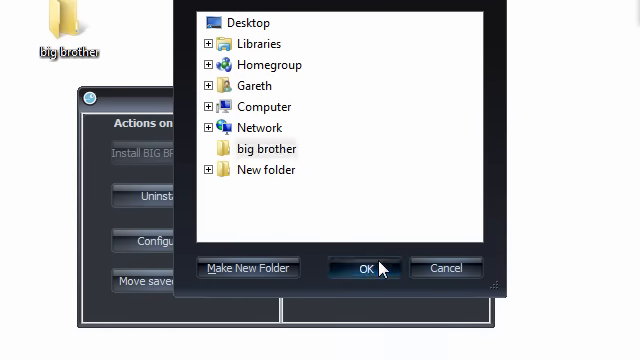
Confirm the desktop 'big brother' folder as the destination for the moved data
left_click(364, 268)
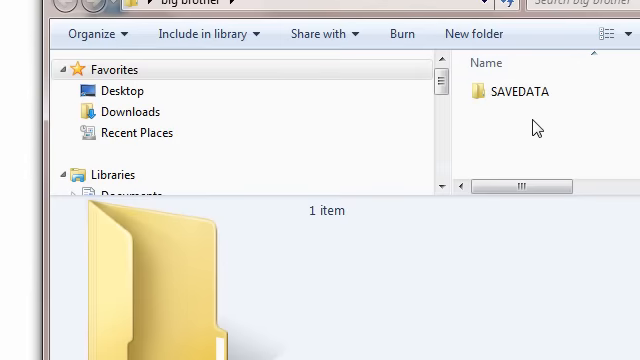
Browse into SAVEDATA\KEYS and open the Gareth_20101030.html keystroke log
left_click(476, 92)
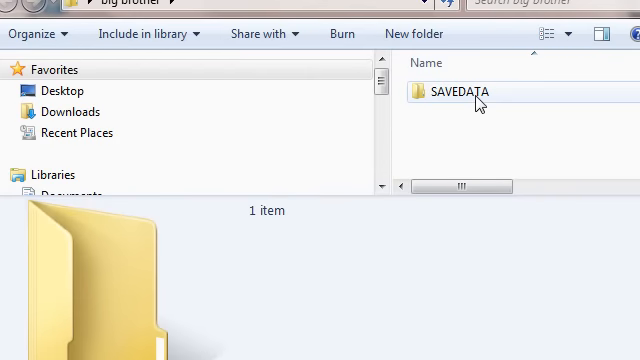
double_click(464, 92)
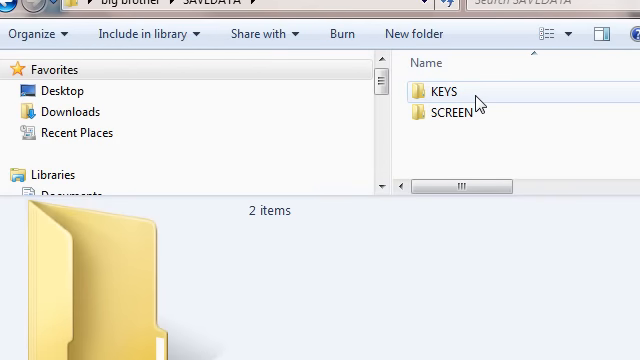
left_click(448, 90)
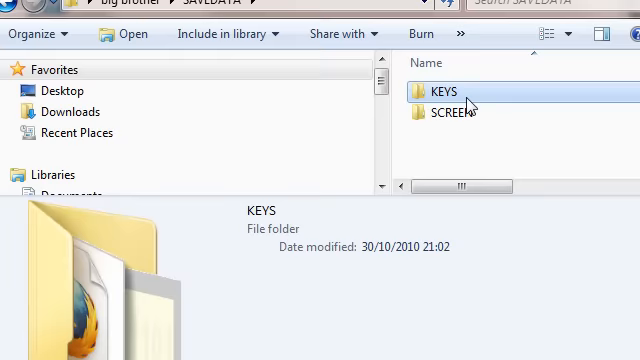
double_click(438, 90)
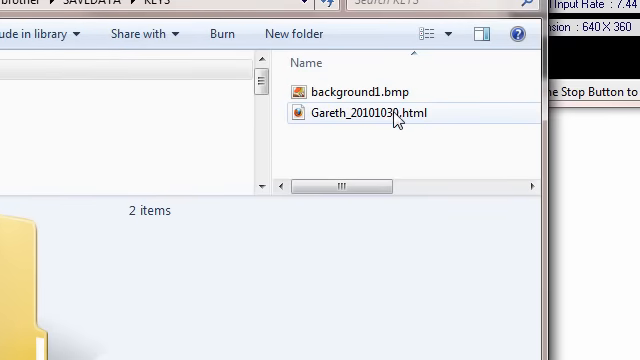
left_click(368, 112)
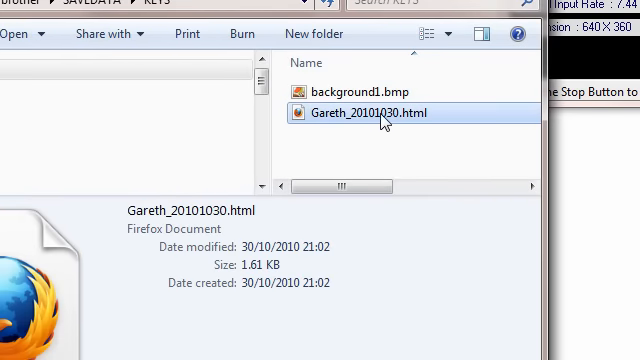
double_click(368, 112)
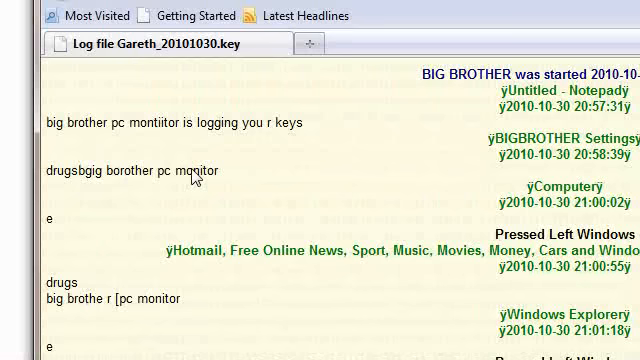
mouse_move(304, 136)
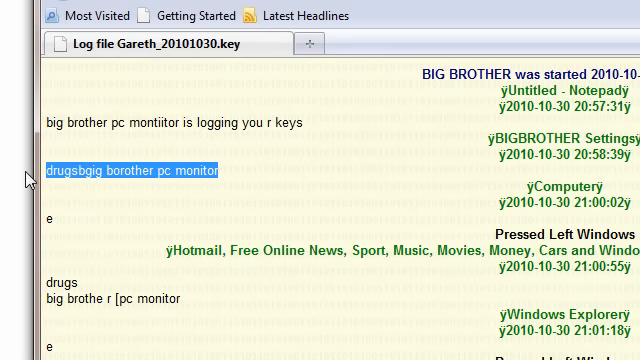
mouse_move(384, 152)
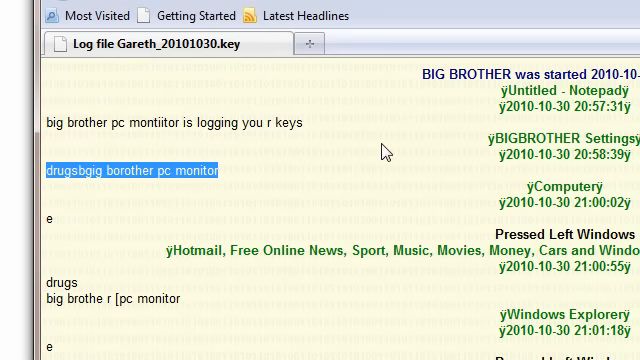
double_click(484, 140)
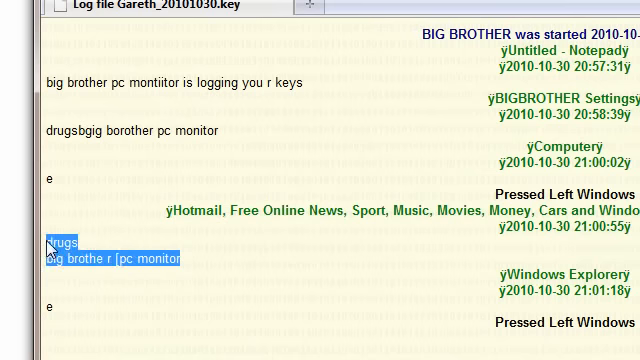
mouse_move(58, 244)
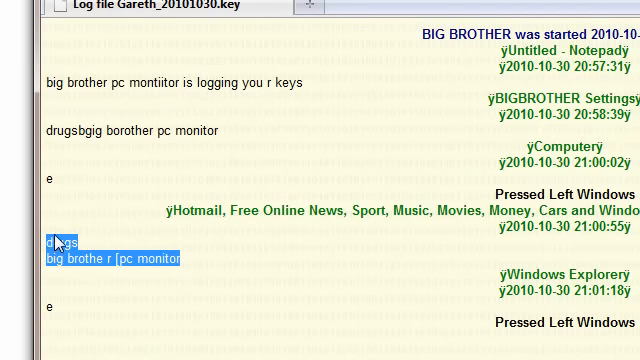
mouse_move(94, 236)
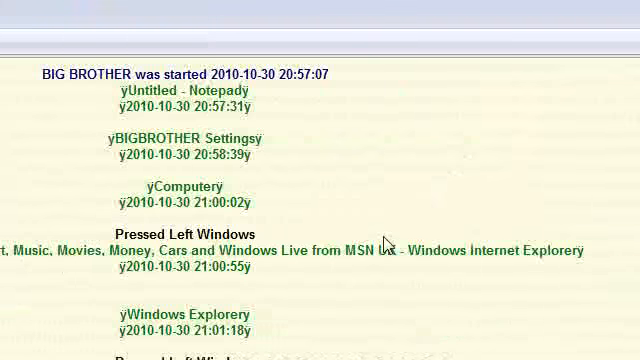
scroll("down", 3)
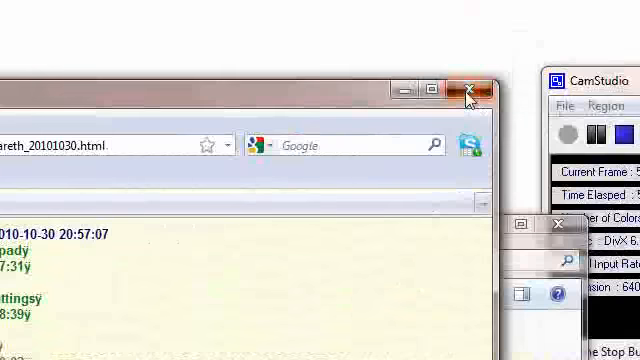
Close the keystroke log, view the screenshot JPG in SAVEDATA\SCREEN, then close that folder window
left_click(468, 88)
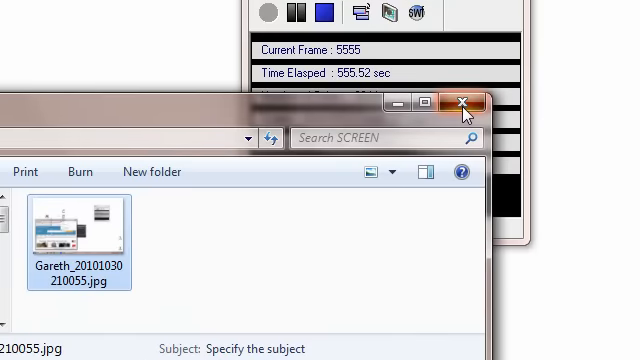
left_click(462, 100)
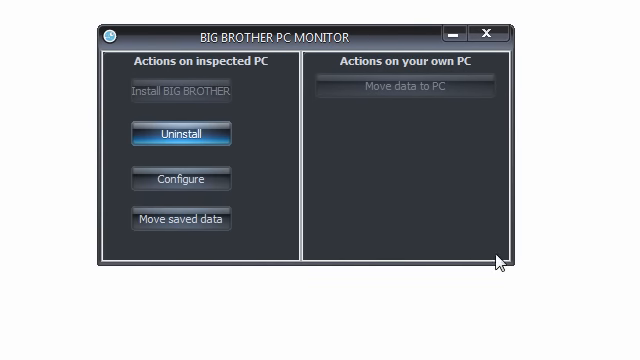
mouse_move(440, 216)
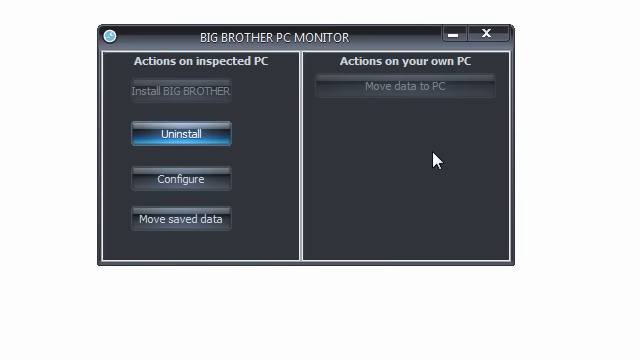
mouse_move(380, 126)
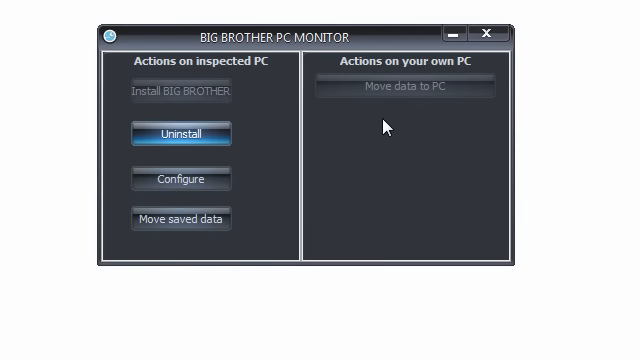